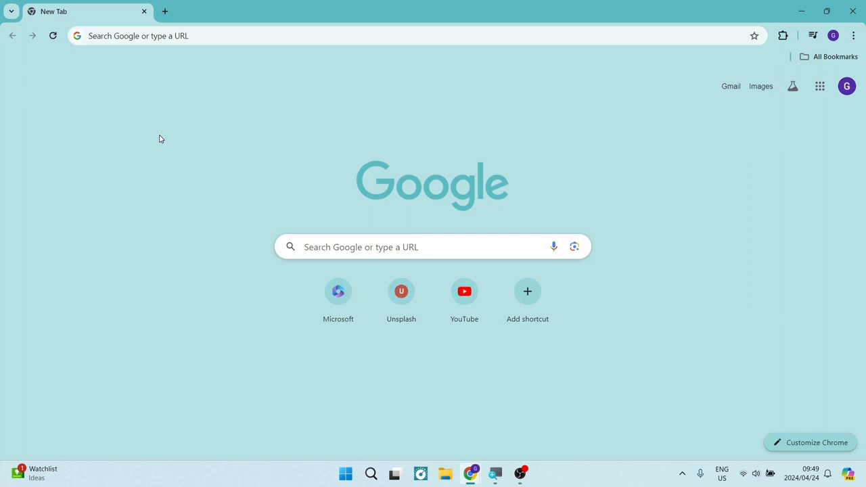
mouse_move(133, 143)
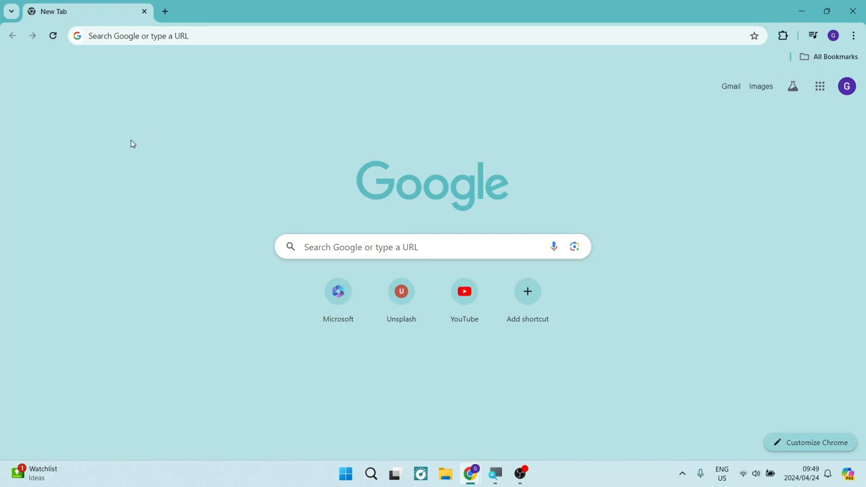
mouse_move(186, 129)
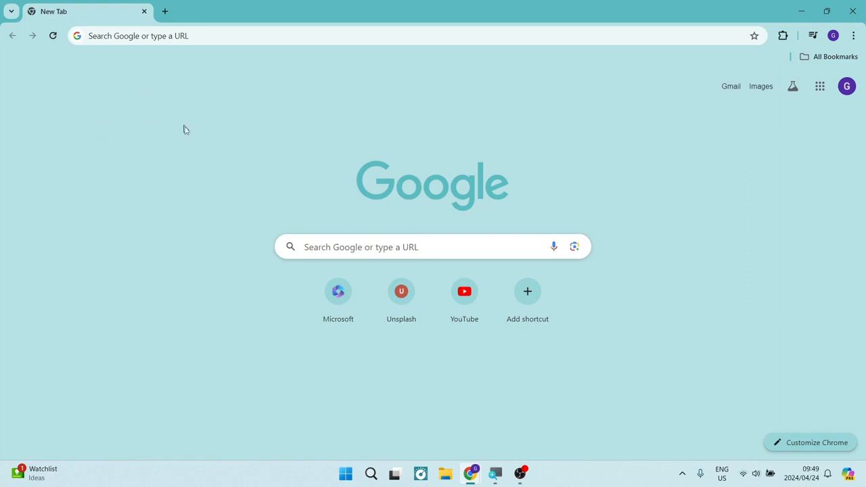
mouse_move(299, 181)
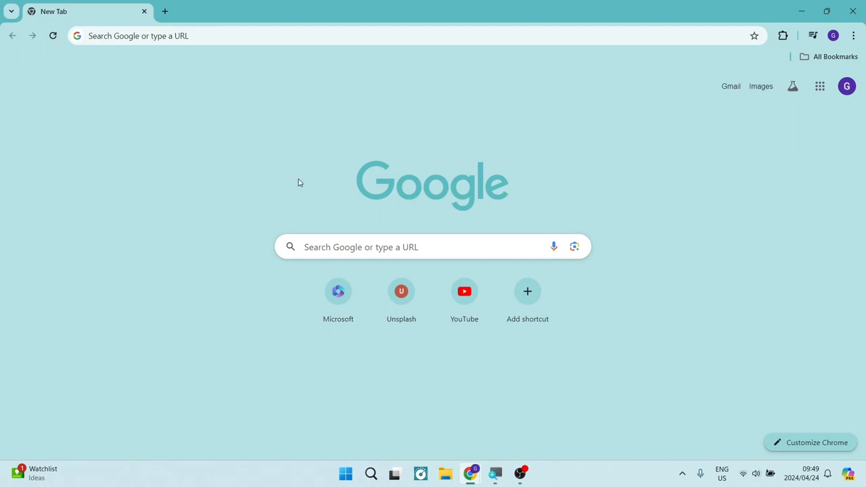
mouse_move(313, 184)
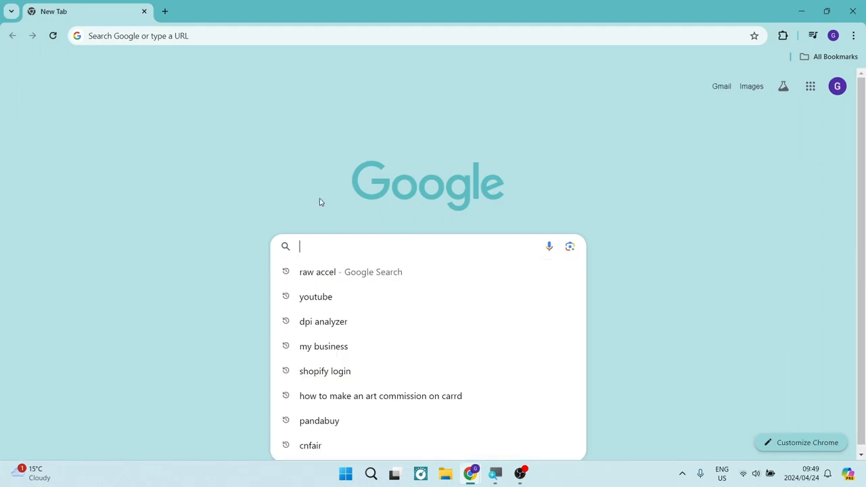
- Search Google for 'dpi analyzer' and open the mouse-sensitivity.com DPI Analyzer result
click(322, 322)
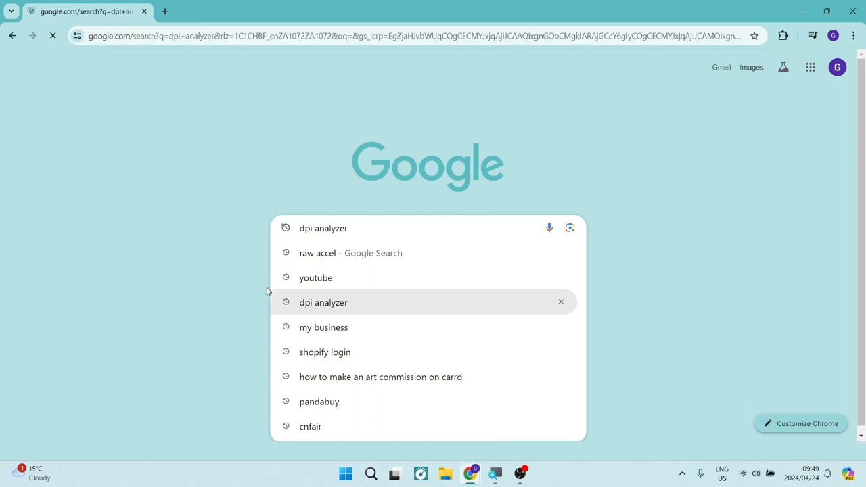
click(322, 303)
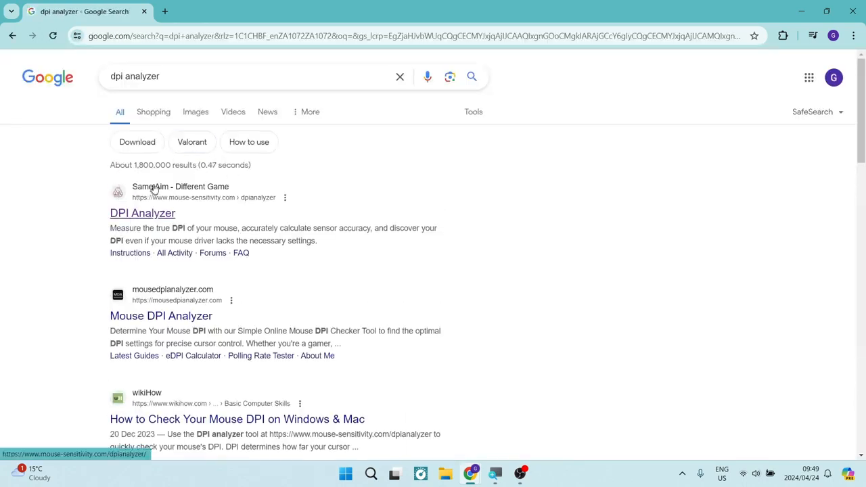
click(142, 214)
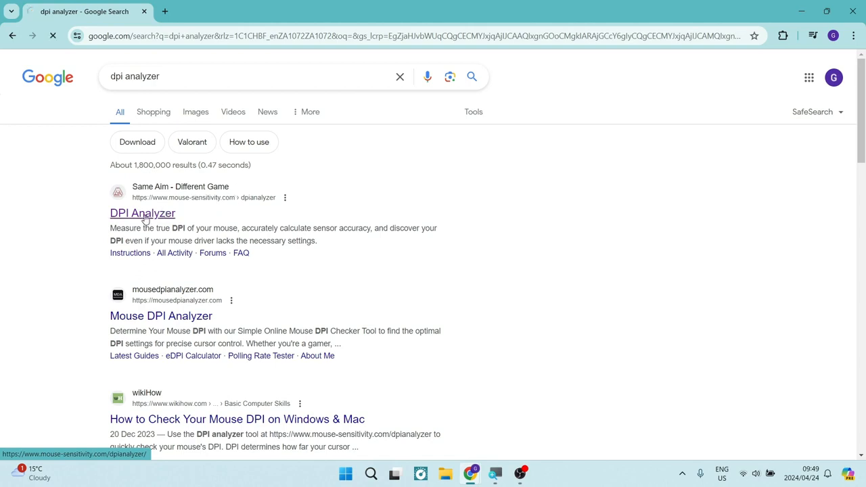
click(142, 212)
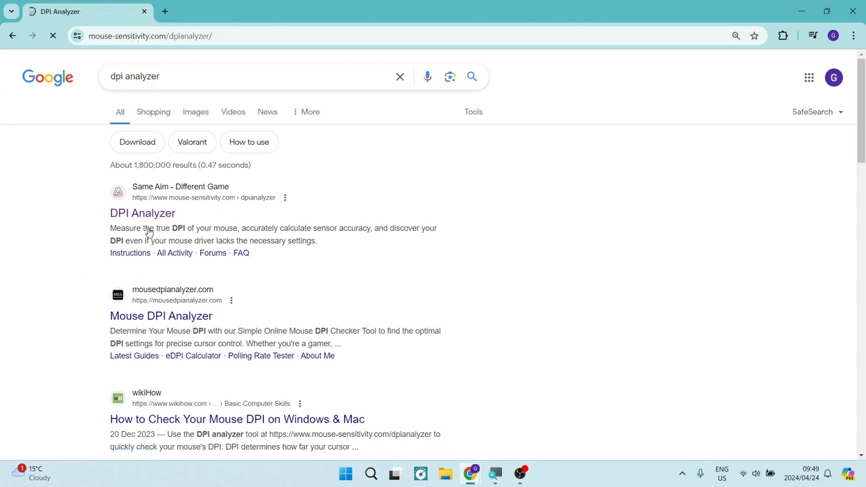
- Scroll the loaded DPI Analyzer page down to its measuring panel and ruler
click(142, 214)
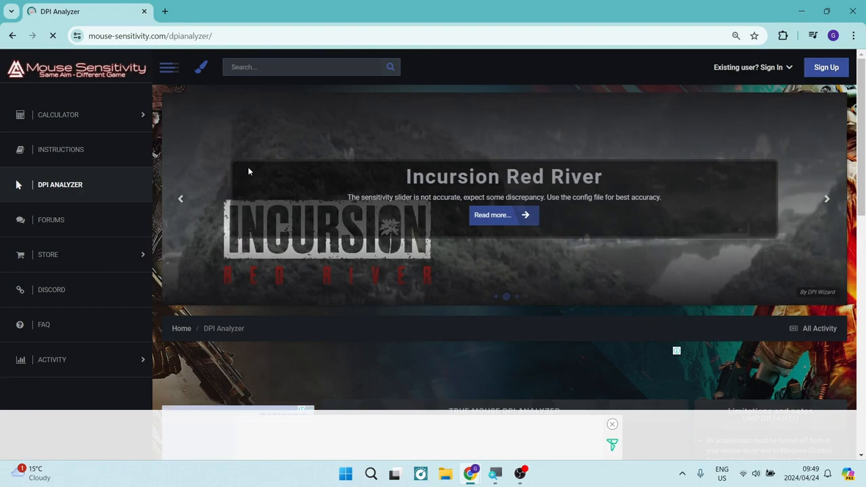
scroll(down, 3)
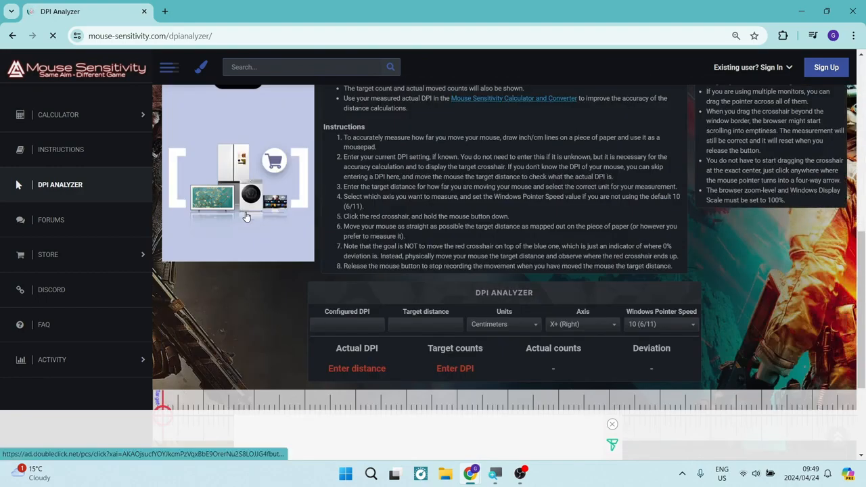
scroll(down, 3)
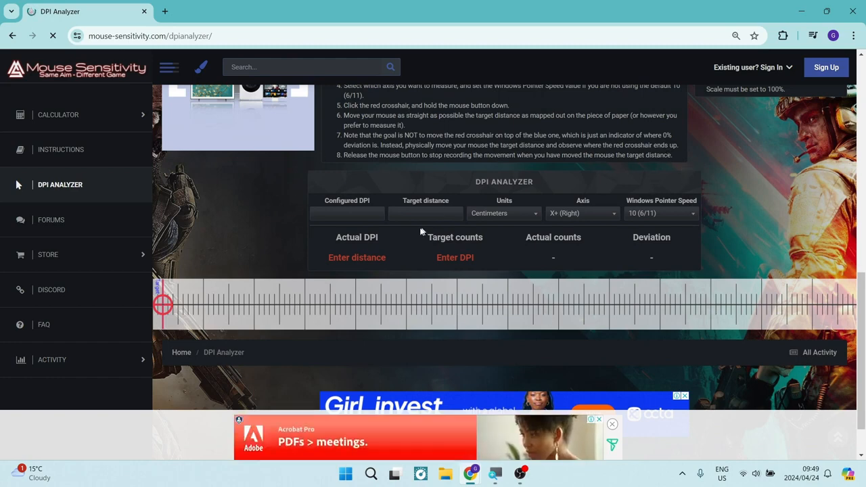
- Set the analyzer's target distance to 5 with units left on centimetres
click(425, 214)
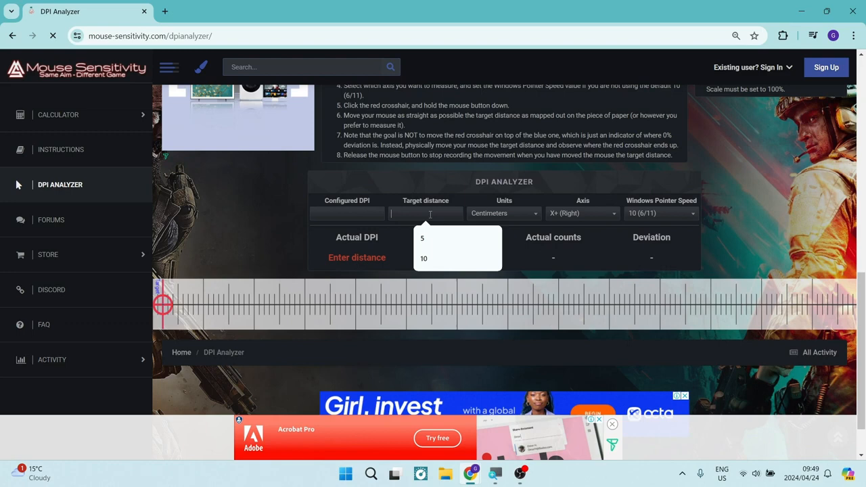
click(422, 238)
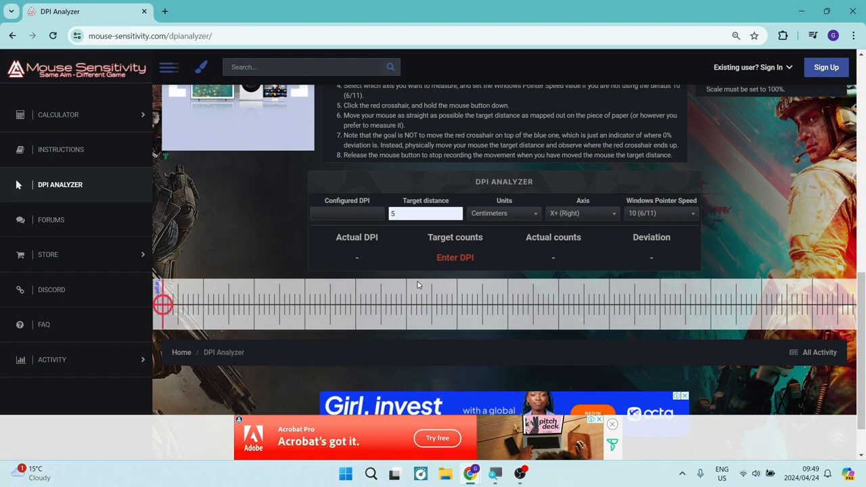
mouse_move(397, 250)
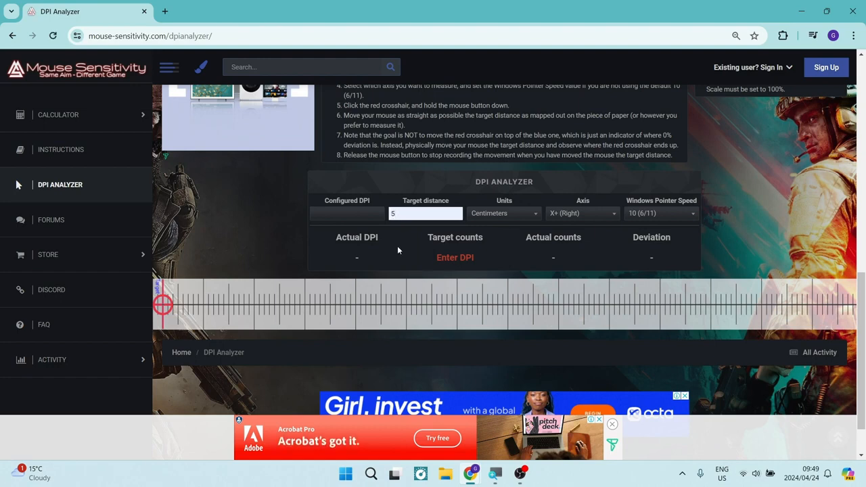
click(425, 214)
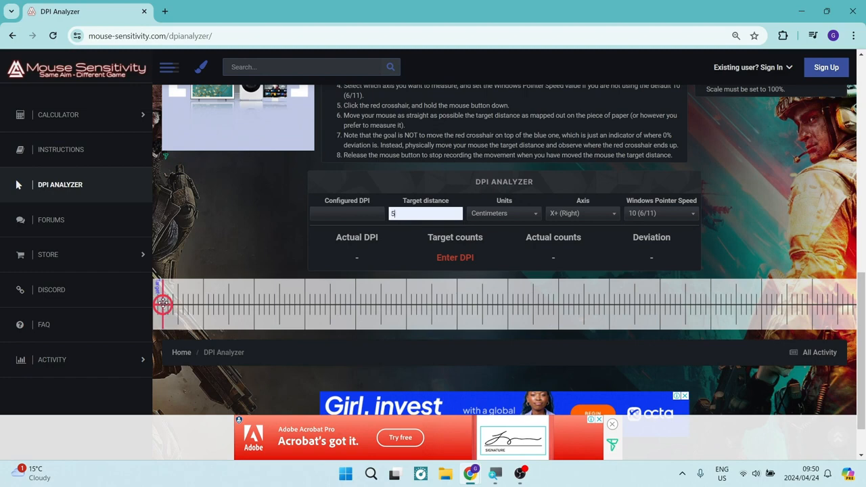
mouse_move(175, 303)
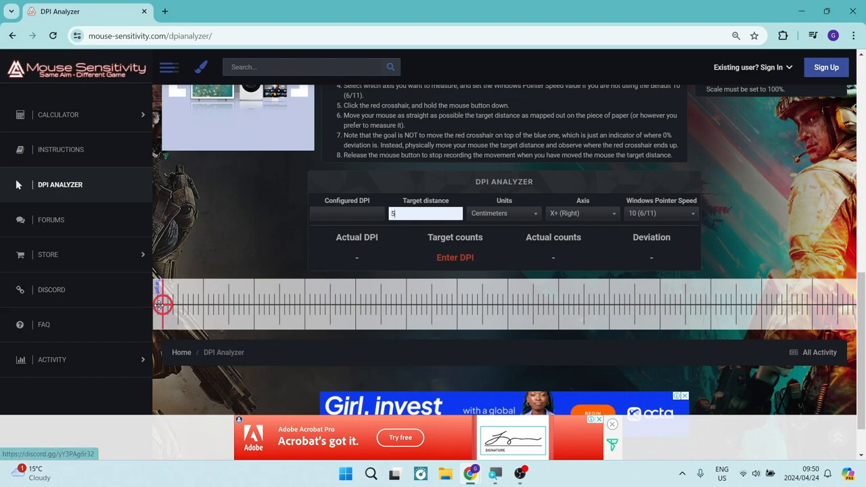
- Drag the crosshair 5 cm along the ruler, recording about 818 counts and 415.43 actual DPI
drag(161, 305, 244, 304)
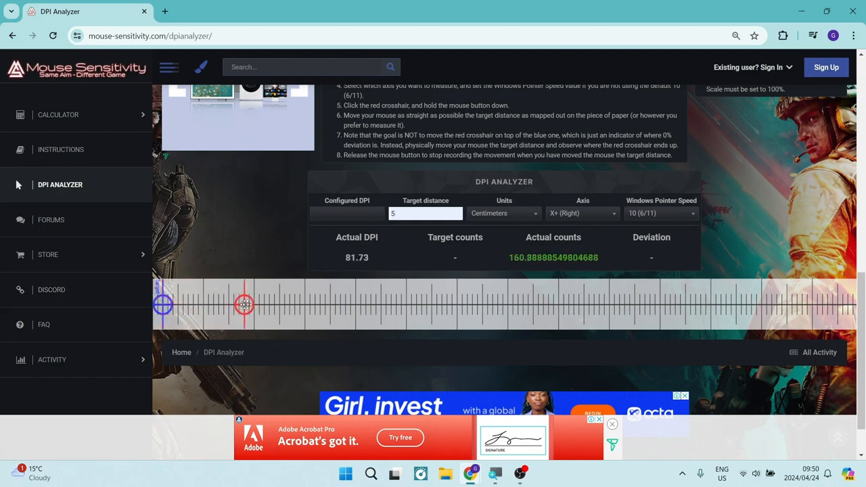
drag(243, 304, 395, 304)
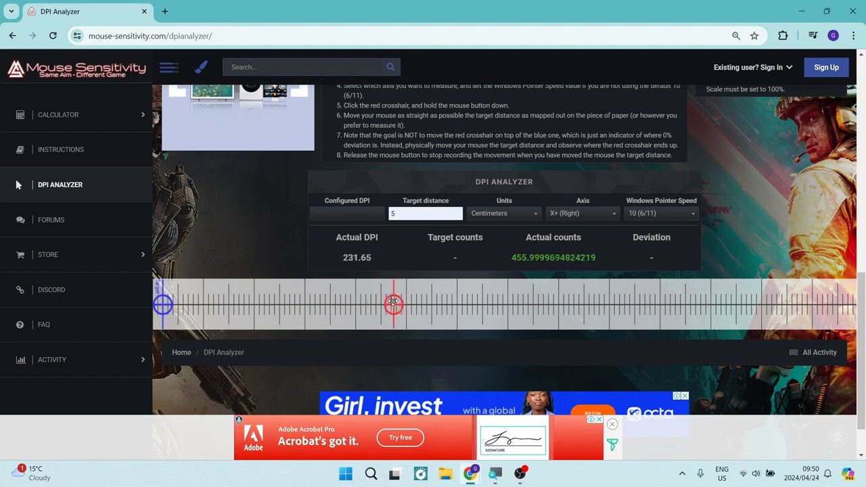
drag(394, 303, 522, 303)
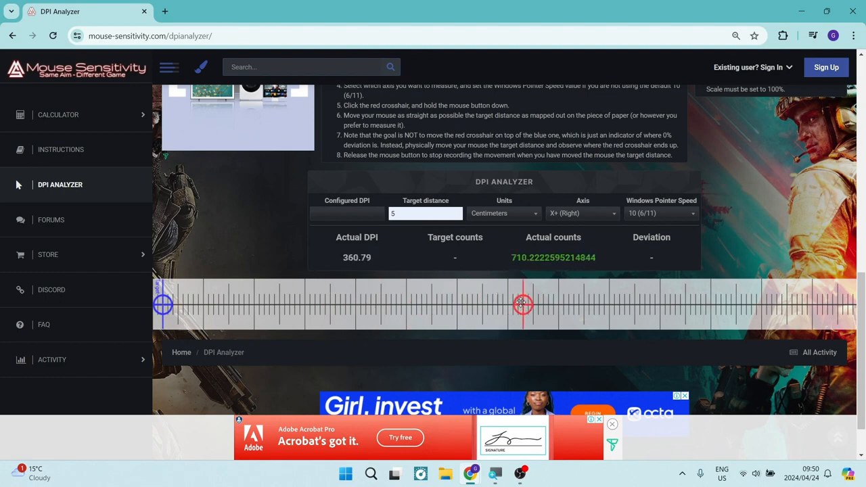
drag(523, 303, 577, 303)
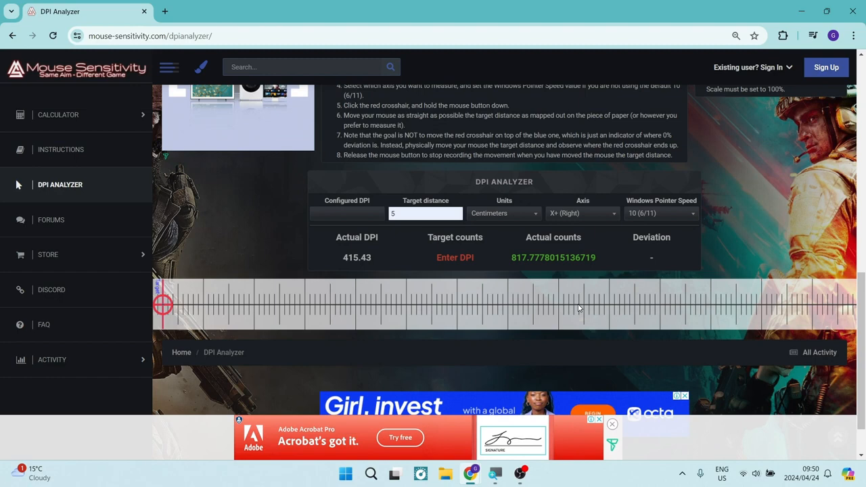
mouse_move(417, 262)
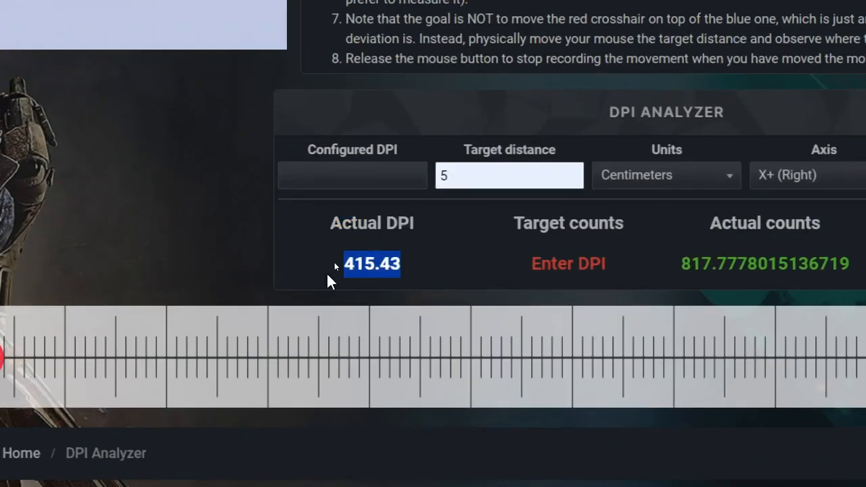
mouse_move(422, 264)
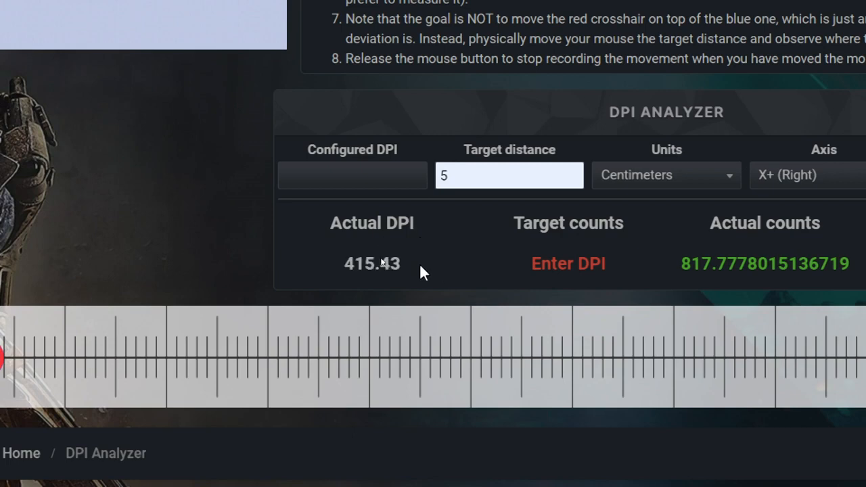
mouse_move(404, 263)
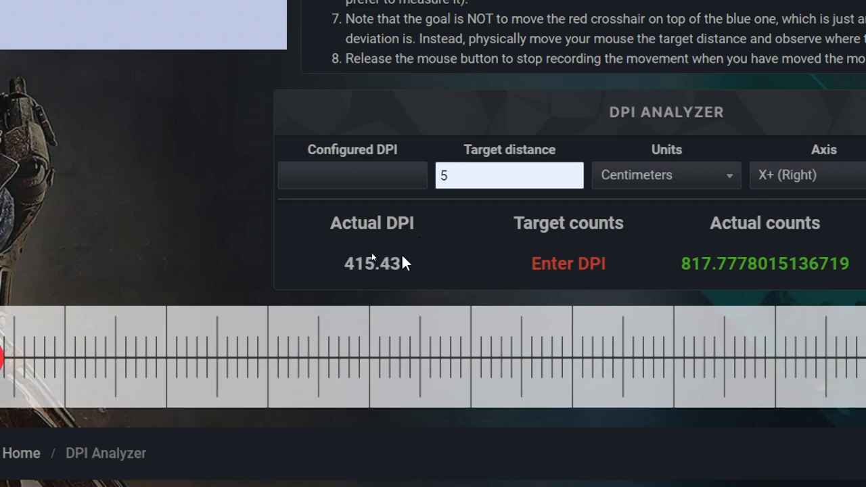
mouse_move(340, 264)
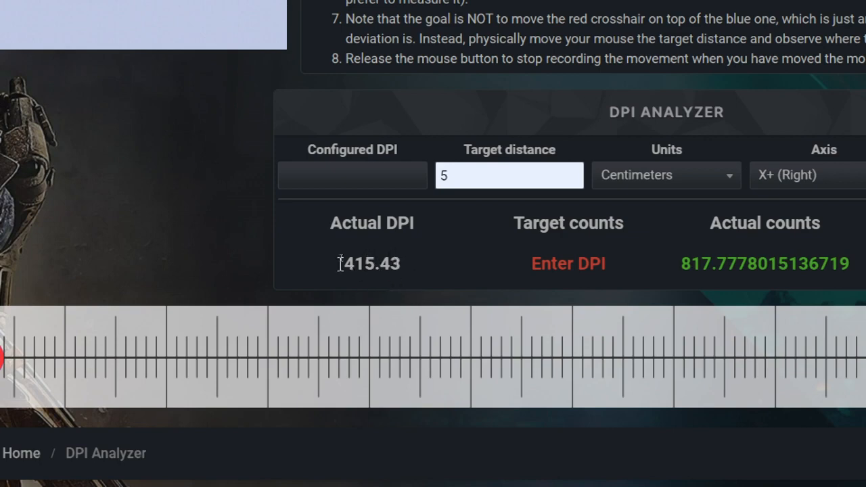
mouse_move(377, 291)
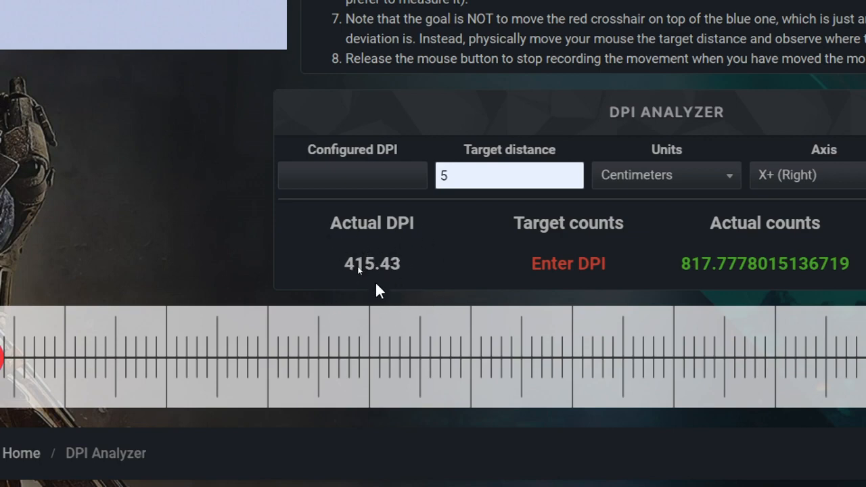
mouse_move(349, 262)
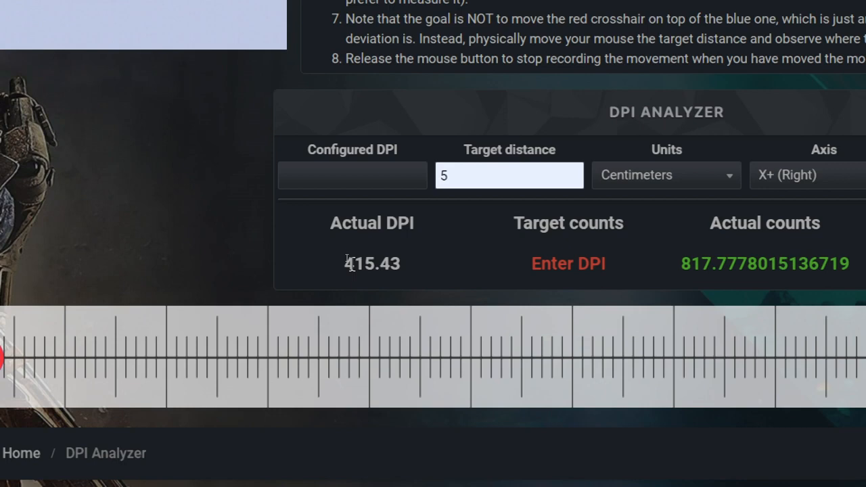
mouse_move(406, 264)
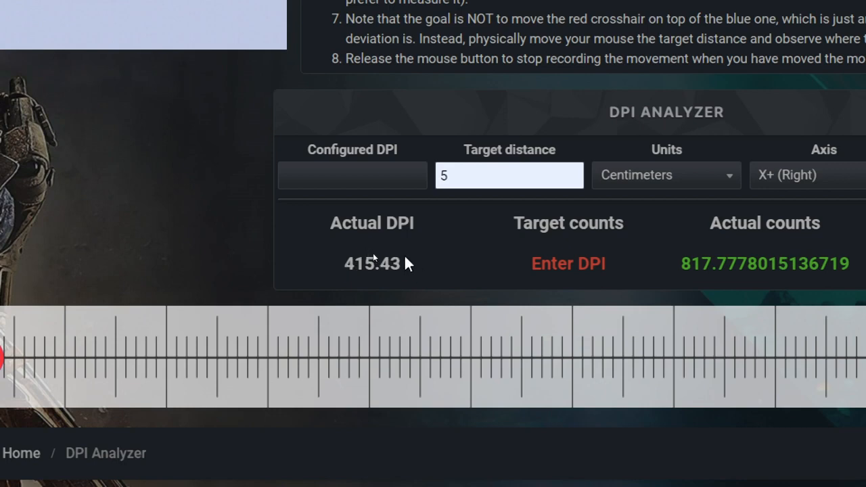
mouse_move(376, 255)
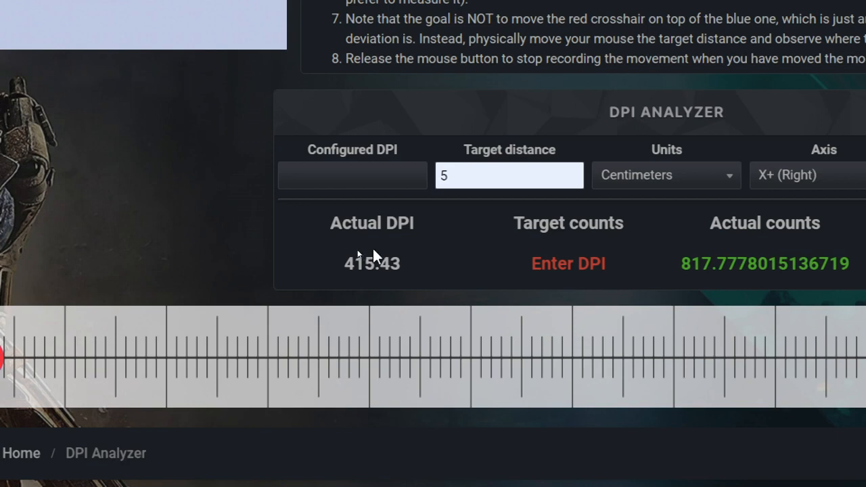
mouse_move(413, 258)
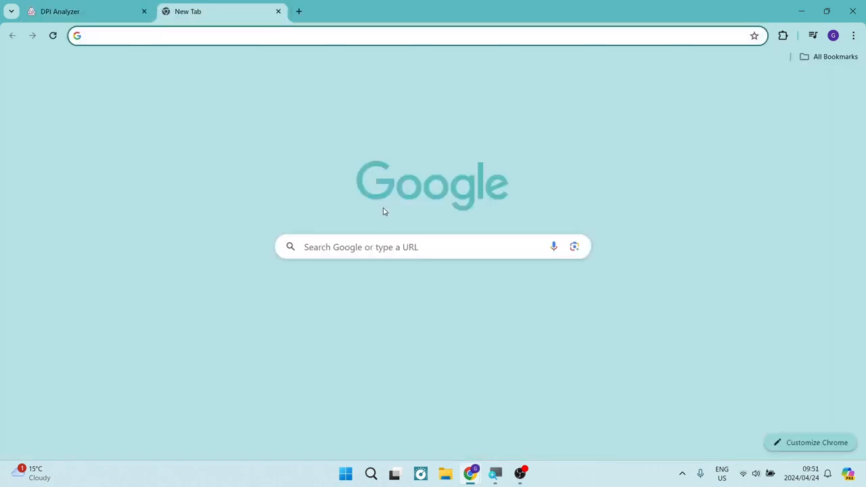
- Search Google for 'raw accel' and open the Raw Accel Guide.md result on GitHub
click(433, 247)
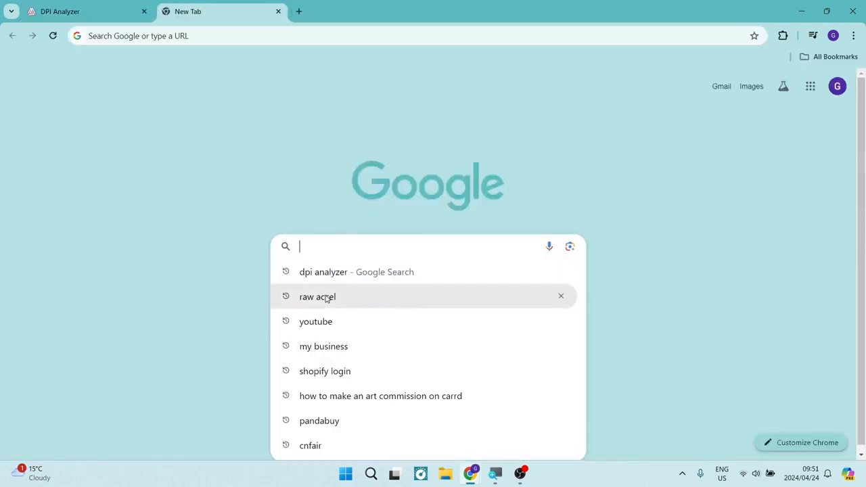
click(317, 296)
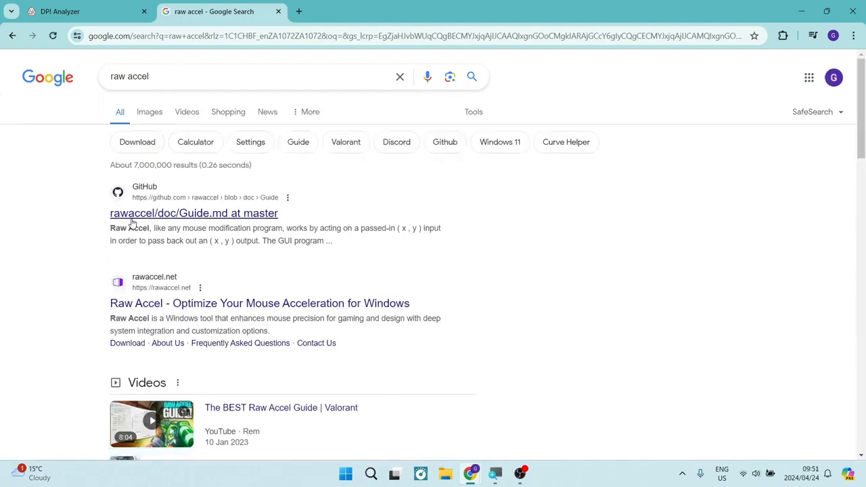
mouse_move(194, 212)
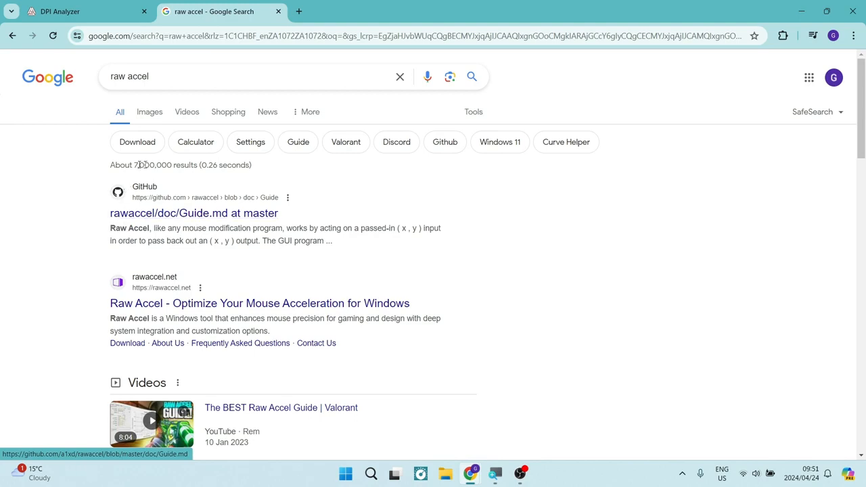
click(194, 212)
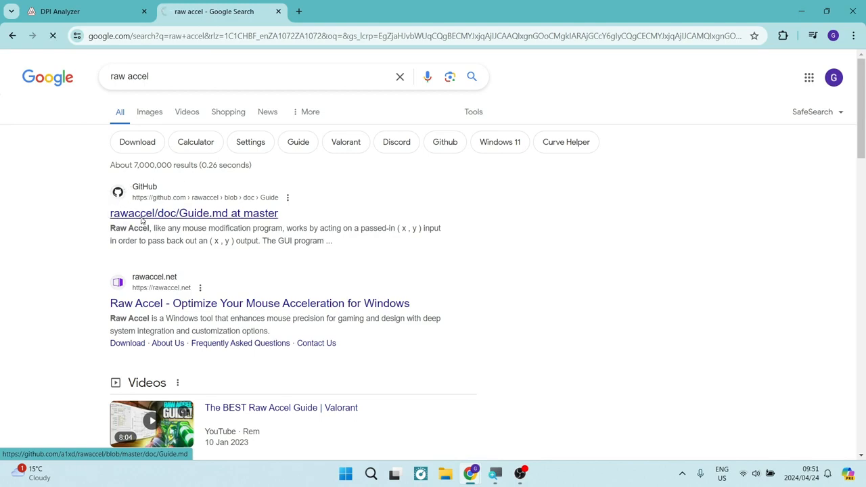
click(194, 214)
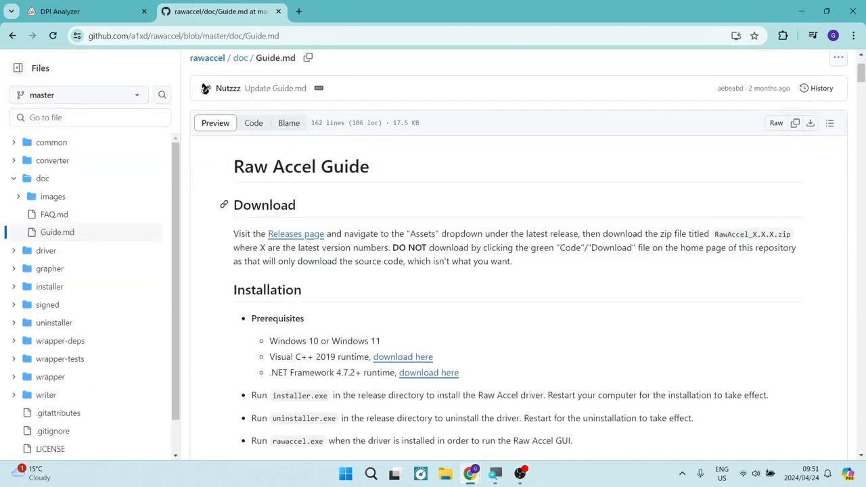
mouse_move(295, 233)
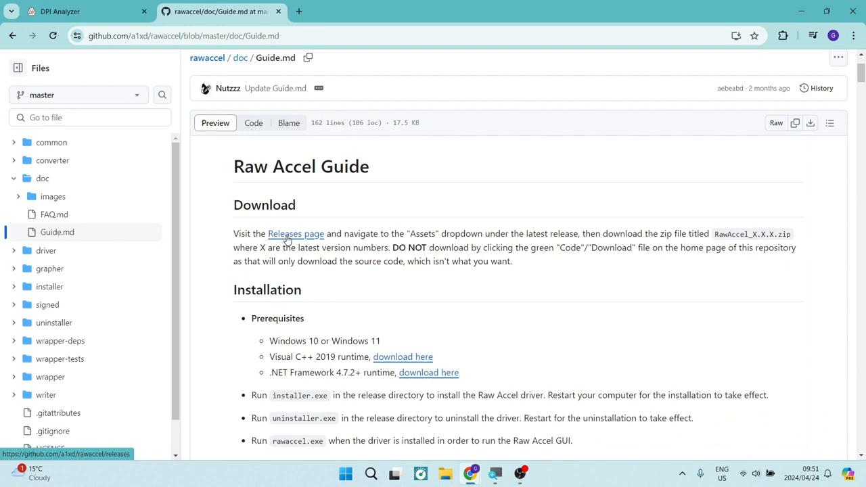
- From the Releases page Assets, download RawAccel_v1.6.1.zip
click(295, 235)
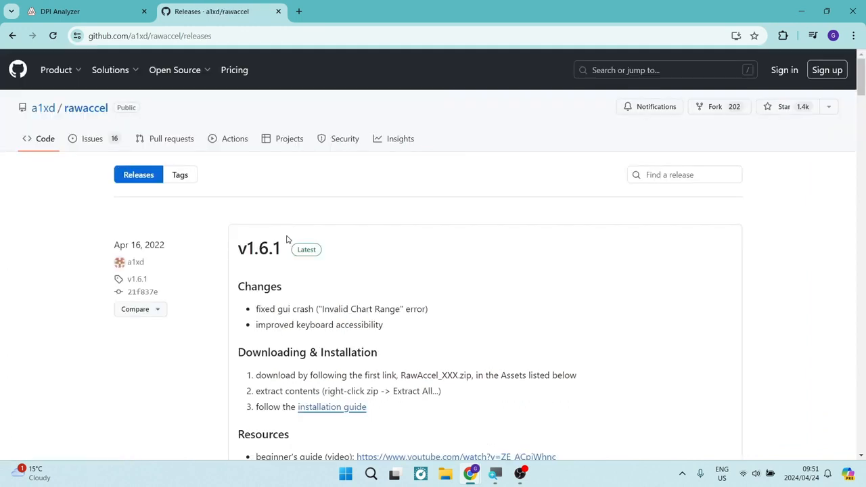
scroll(down, 3)
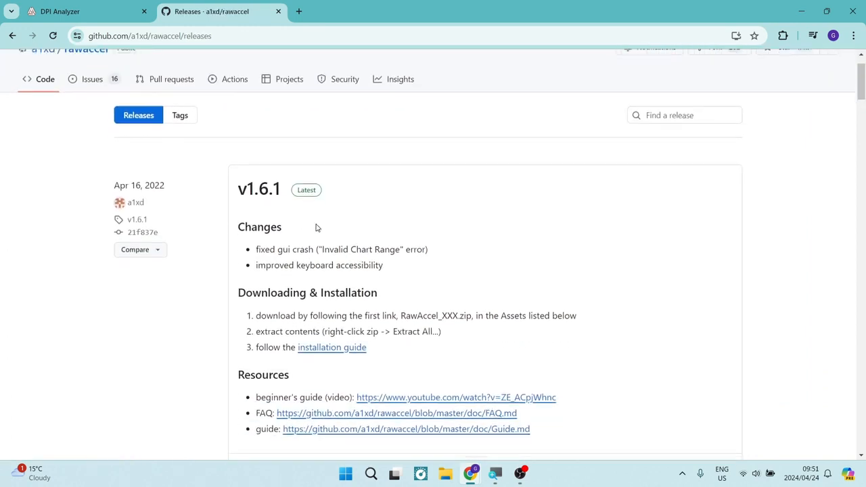
scroll(down, 3)
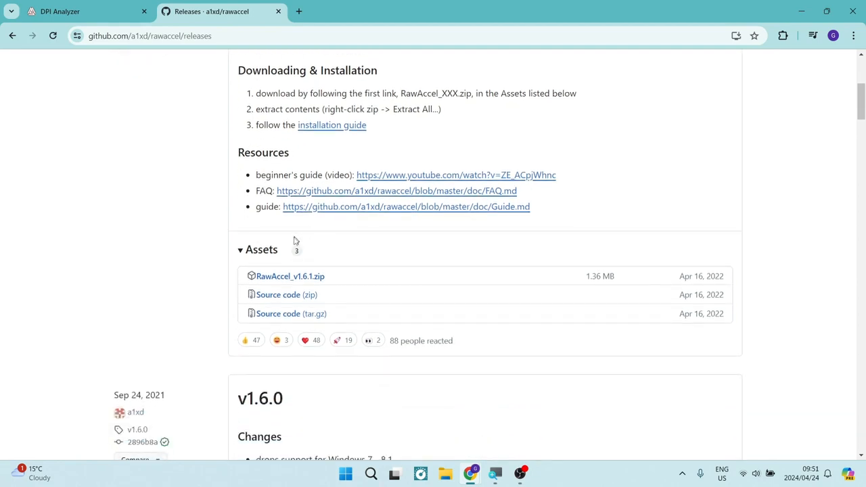
mouse_move(290, 276)
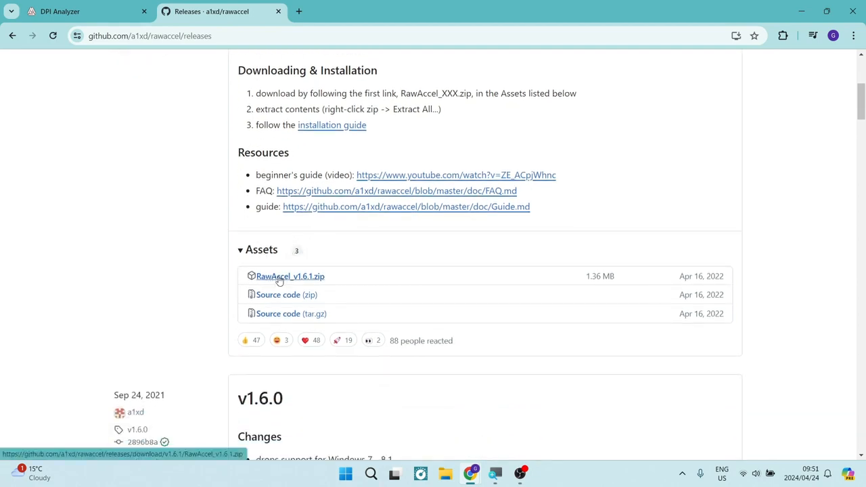
click(290, 276)
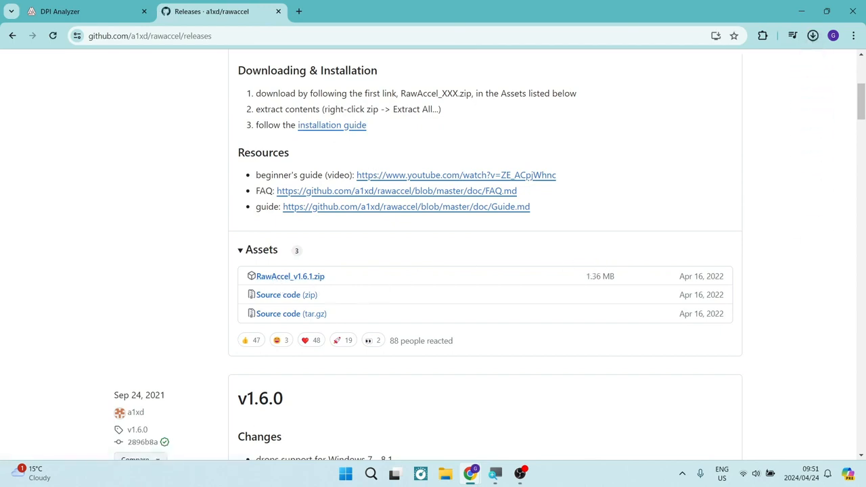
click(289, 276)
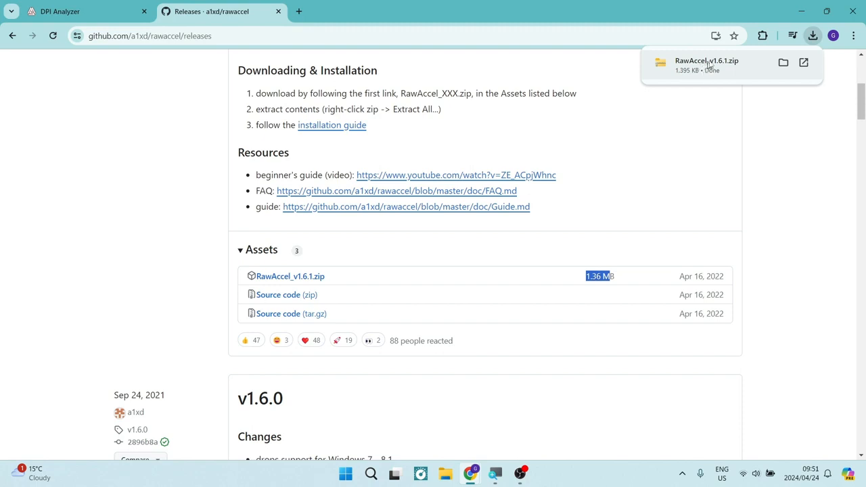
mouse_move(782, 62)
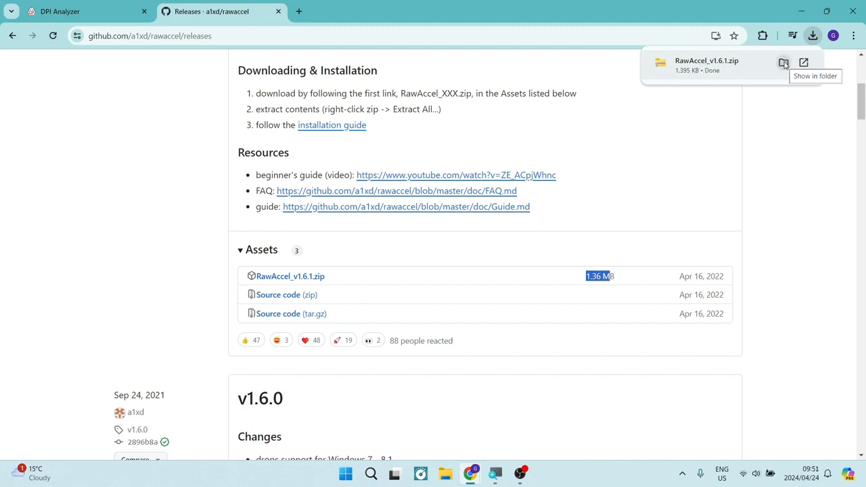
- Show the downloaded zip in its folder and extract it to the suggested location
click(783, 63)
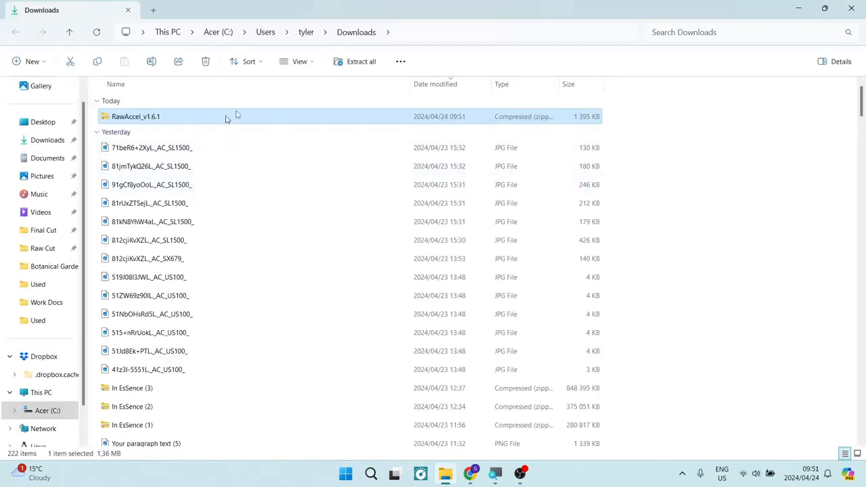
mouse_move(360, 62)
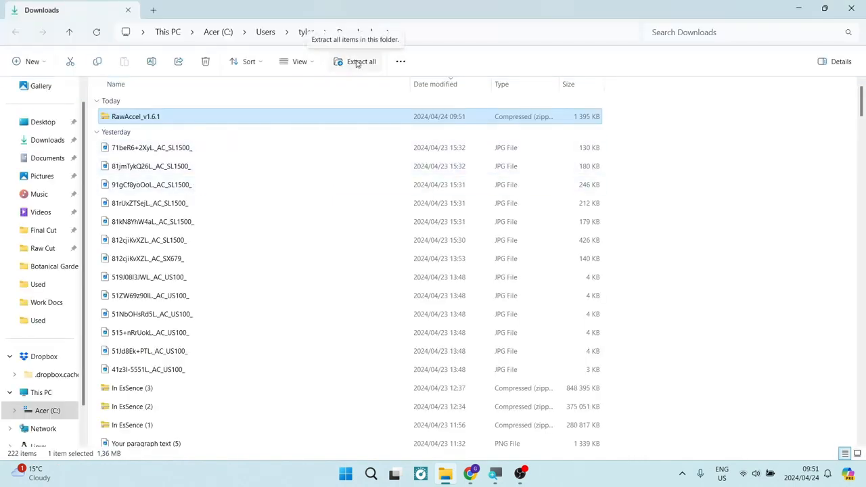
click(360, 62)
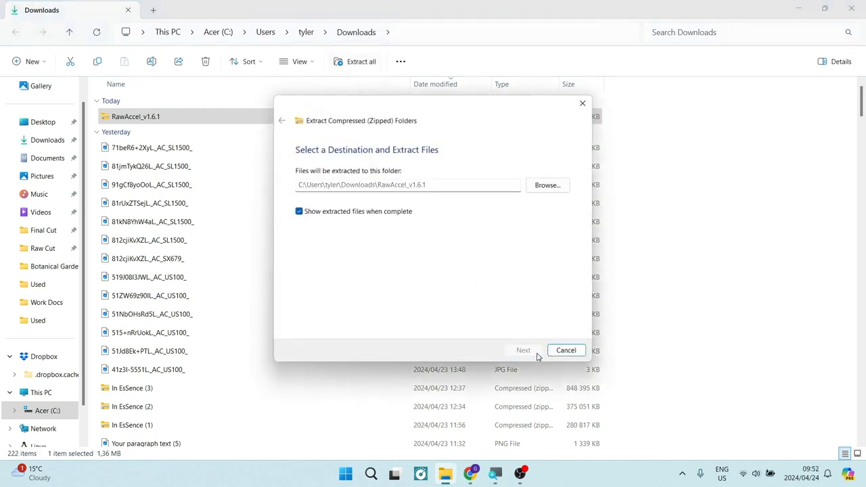
click(523, 349)
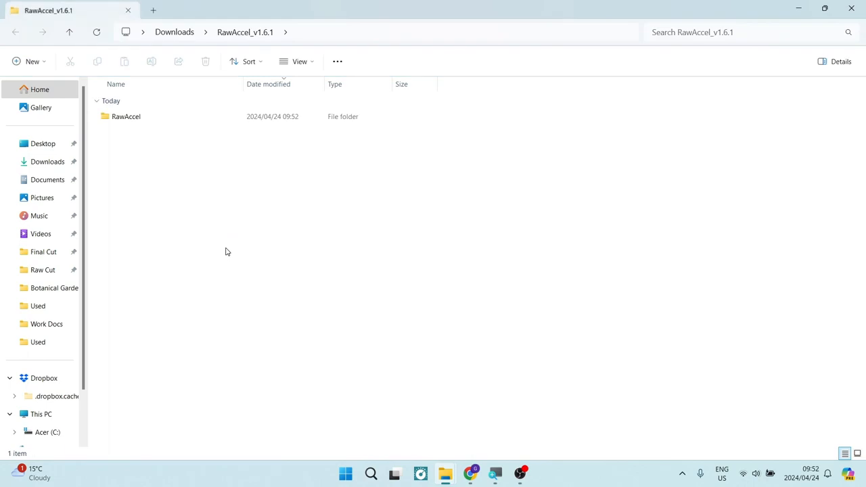
- Open the extracted RawAccel folder and select the installer application
click(126, 116)
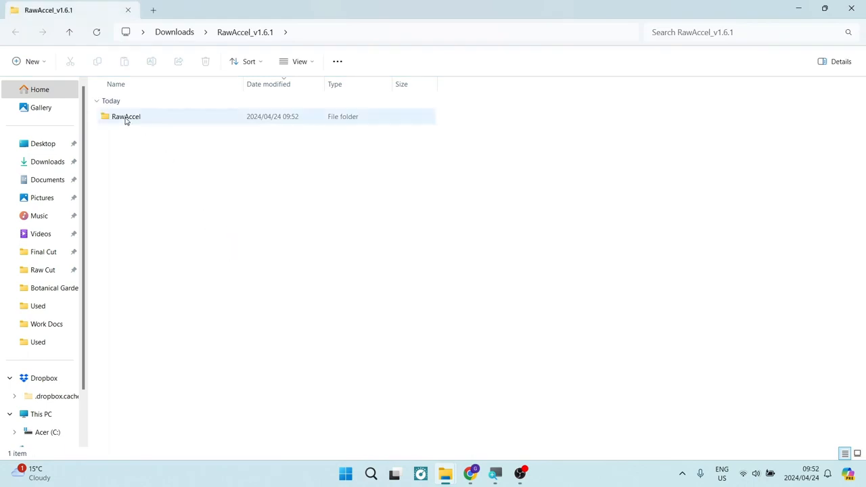
double_click(126, 117)
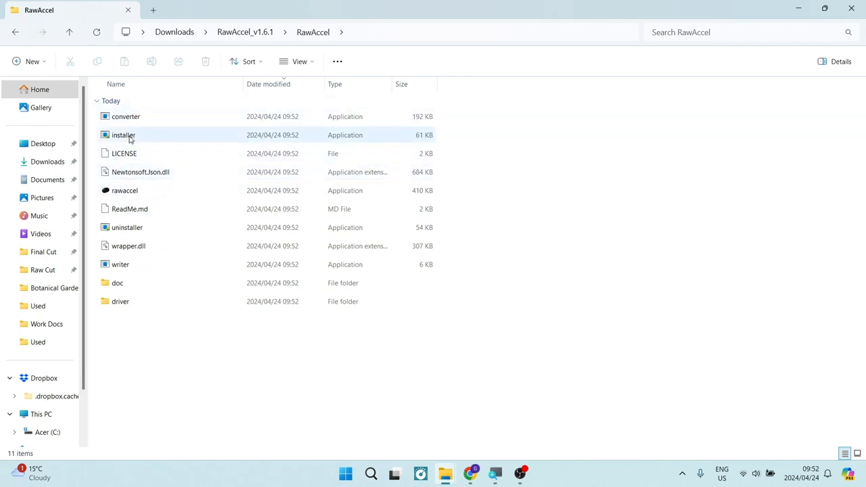
click(123, 135)
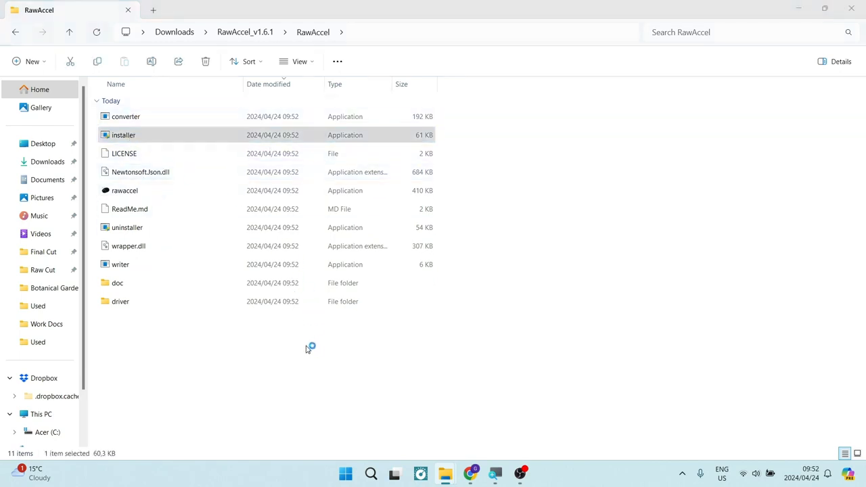
- Run the Raw Accel installer, then launch rawaccel.exe to open the settings window
double_click(124, 135)
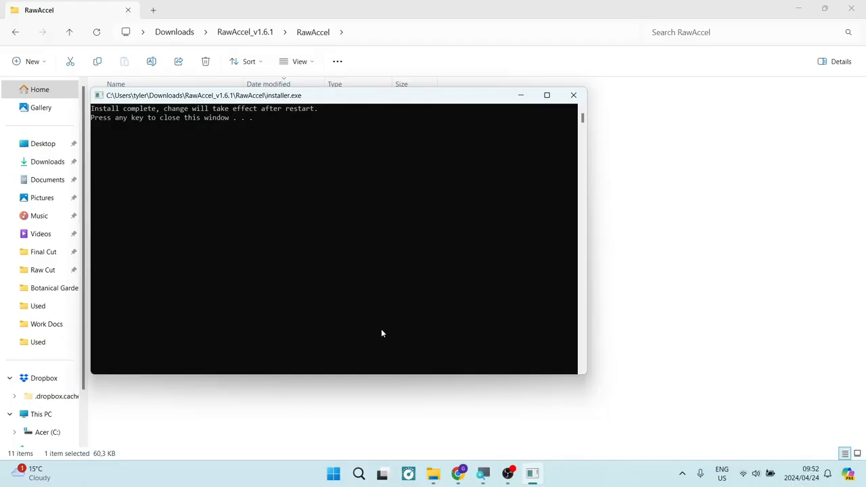
mouse_move(135, 150)
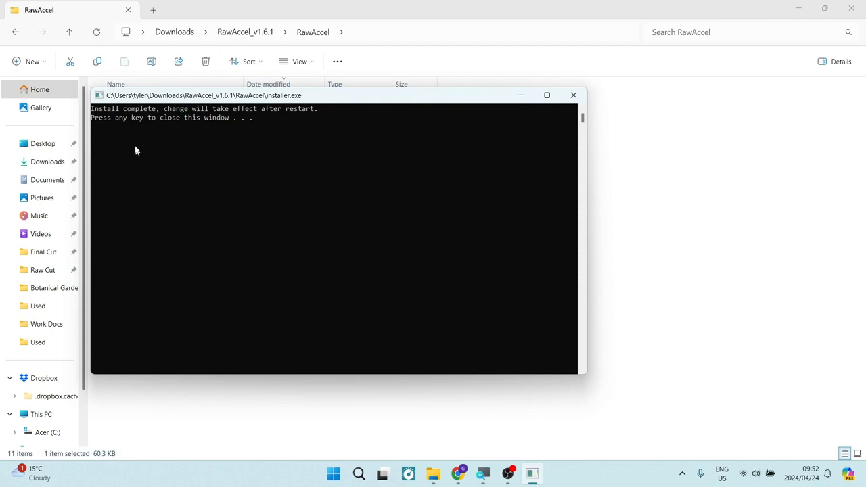
mouse_move(206, 137)
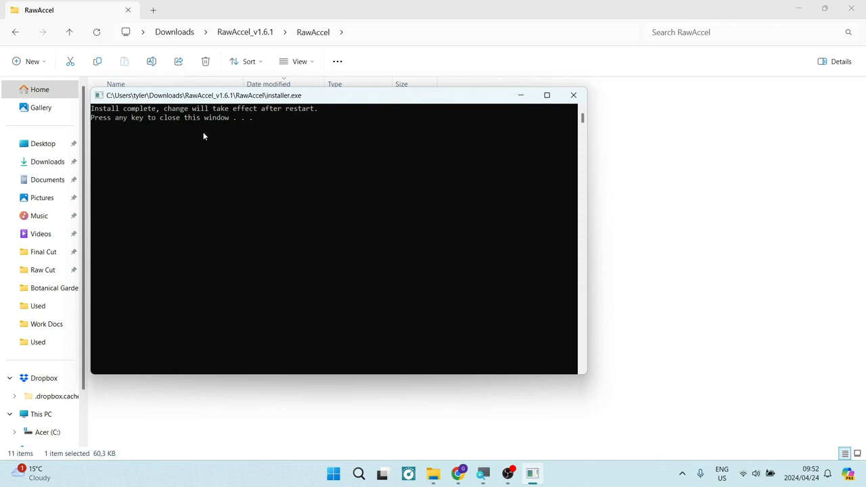
mouse_move(188, 181)
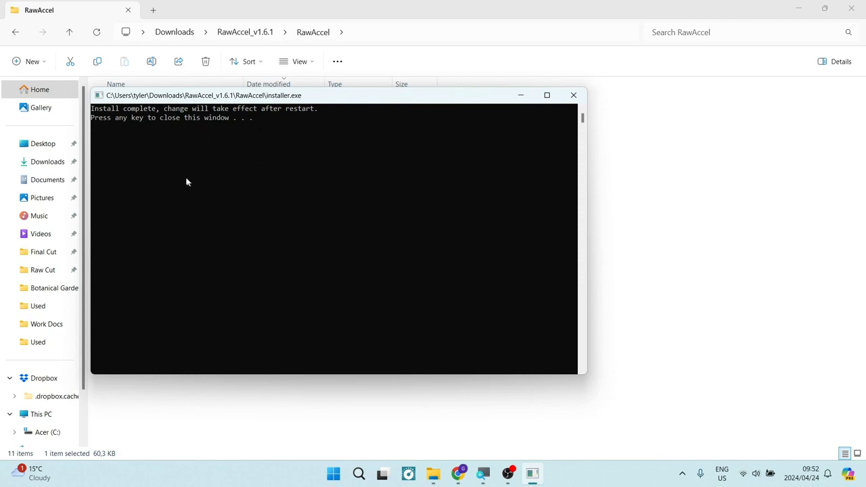
mouse_move(155, 182)
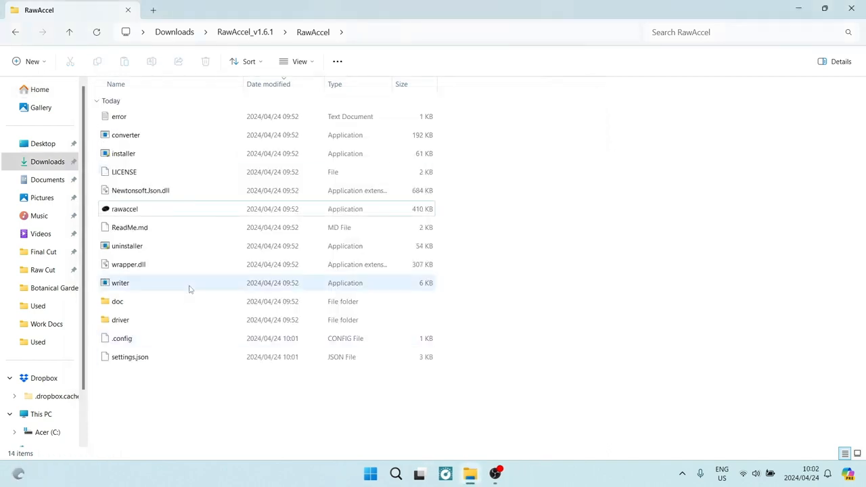
click(125, 209)
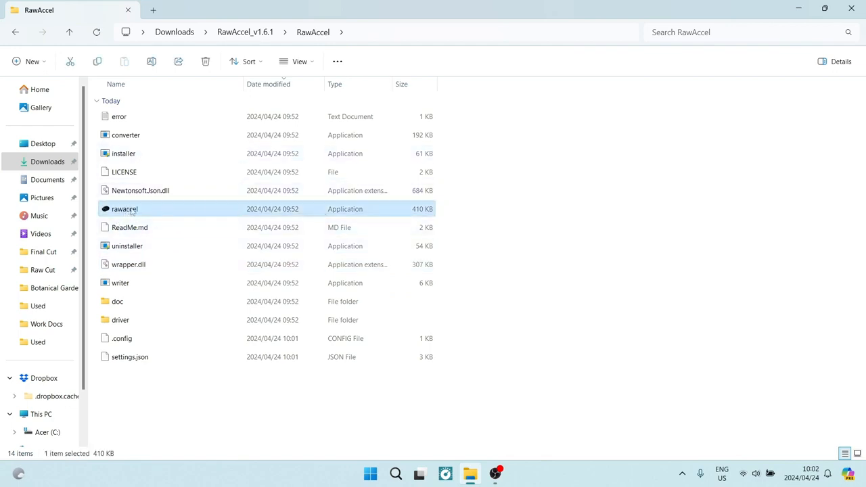
double_click(124, 208)
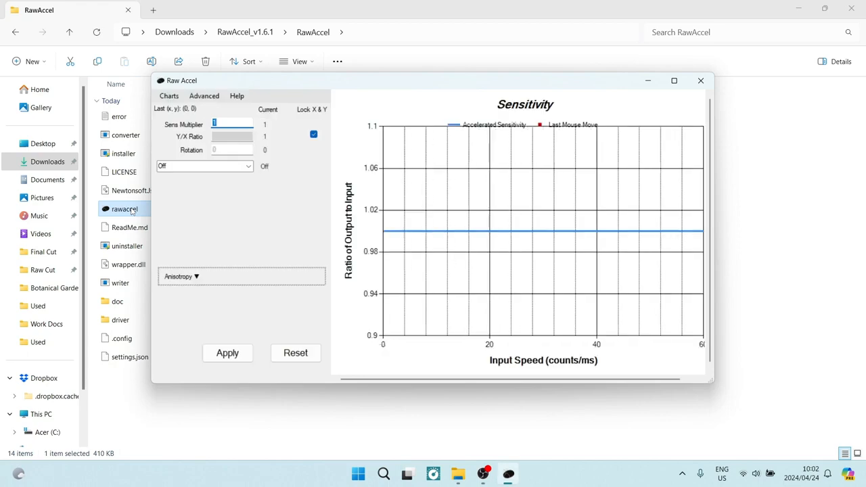
mouse_move(271, 211)
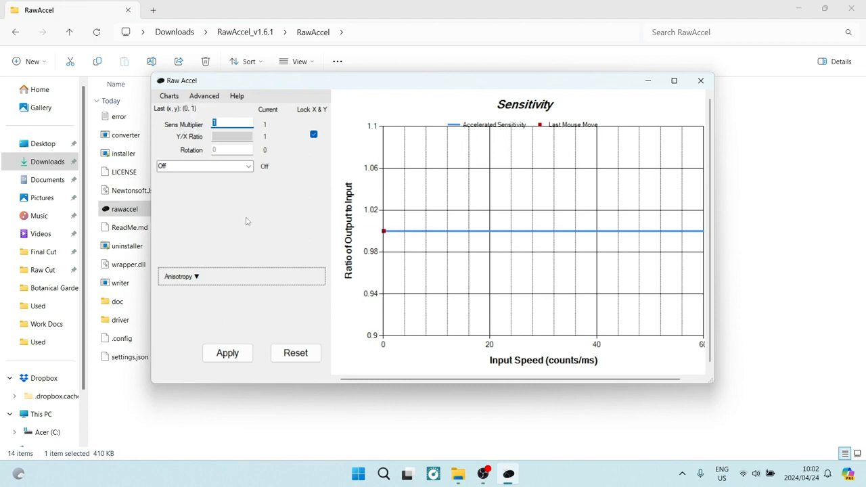
mouse_move(246, 222)
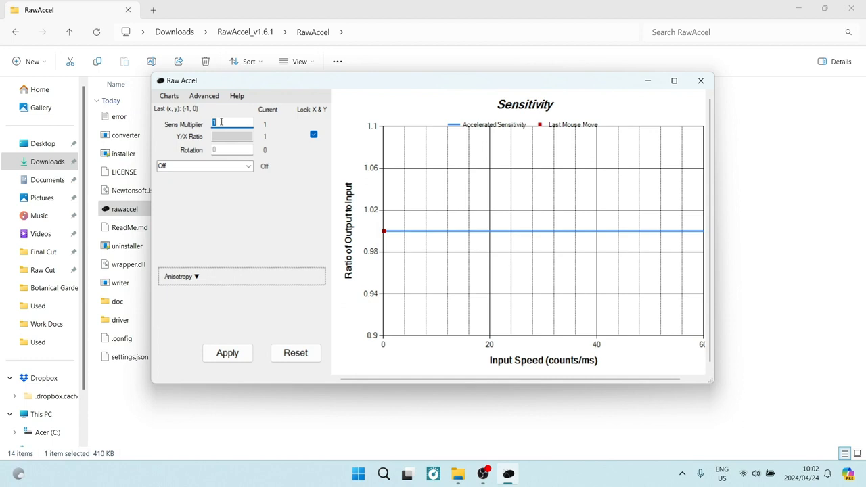
- Set Raw Accel's Sens Multiplier to 2 and apply it
text(2)
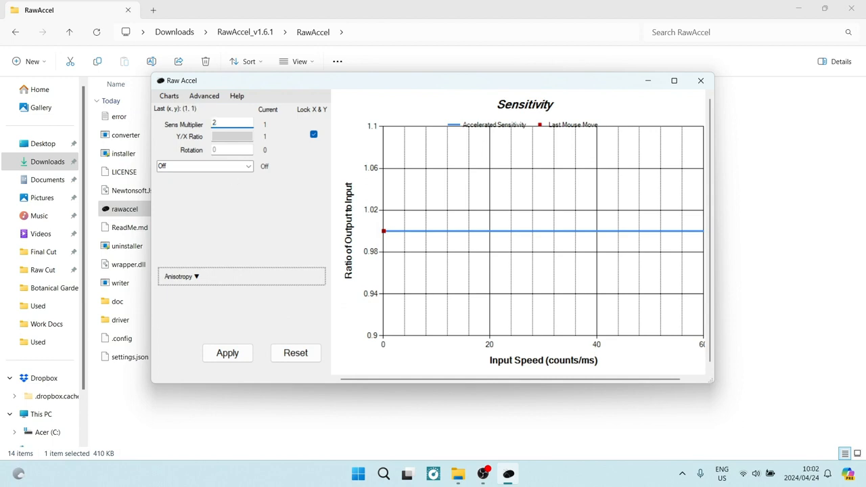
triple_click(233, 124)
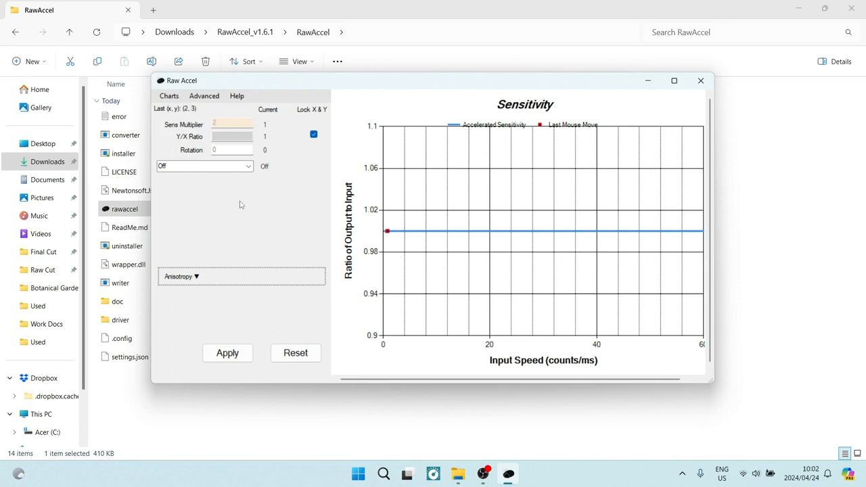
click(228, 352)
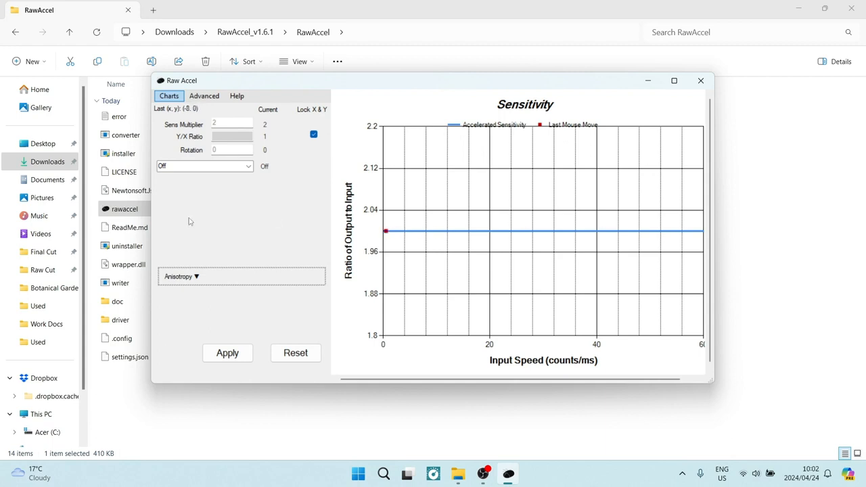
mouse_move(460, 230)
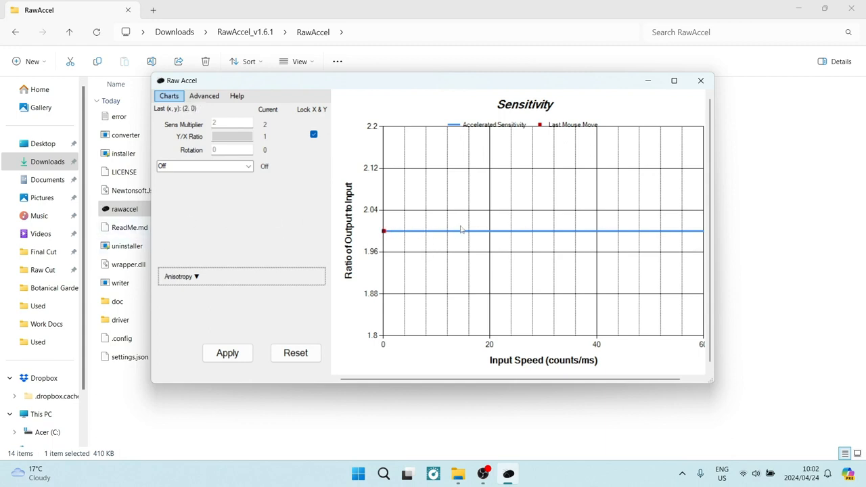